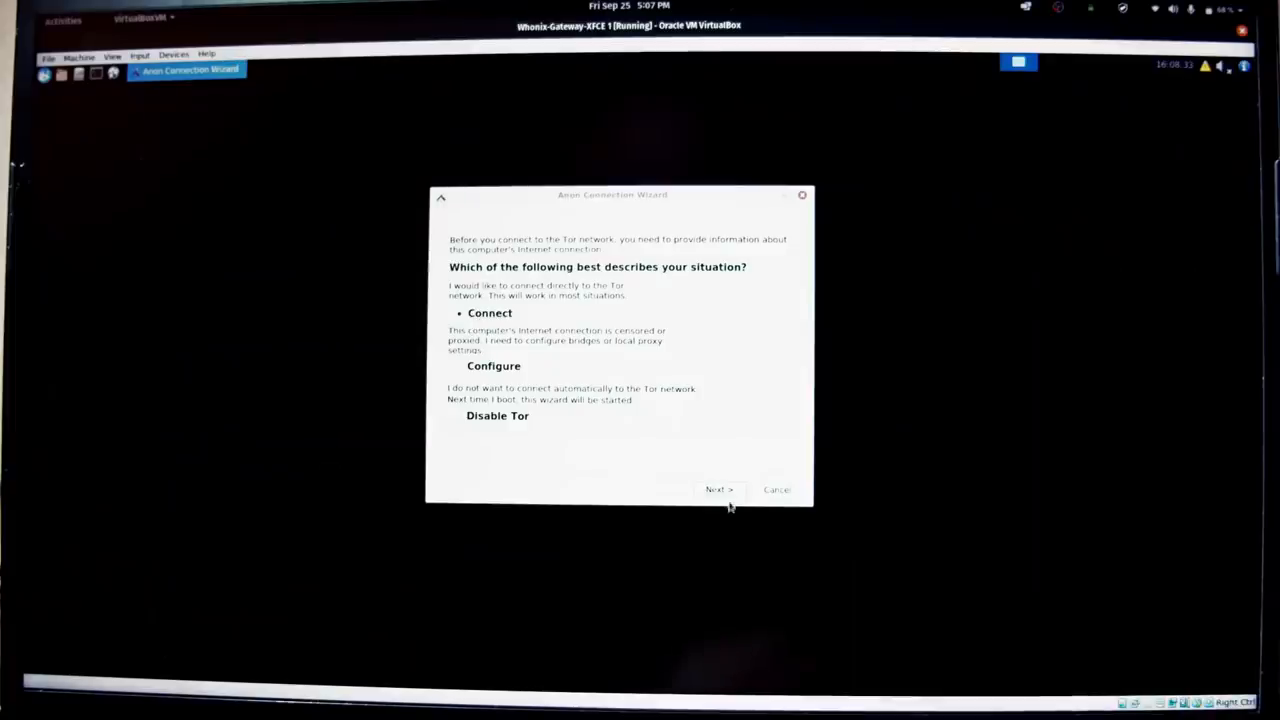
# In the Anon Connection Wizard, choose a direct Tor connection without bridges or proxy, and confirm the summary.
pyautogui.click(719, 489)
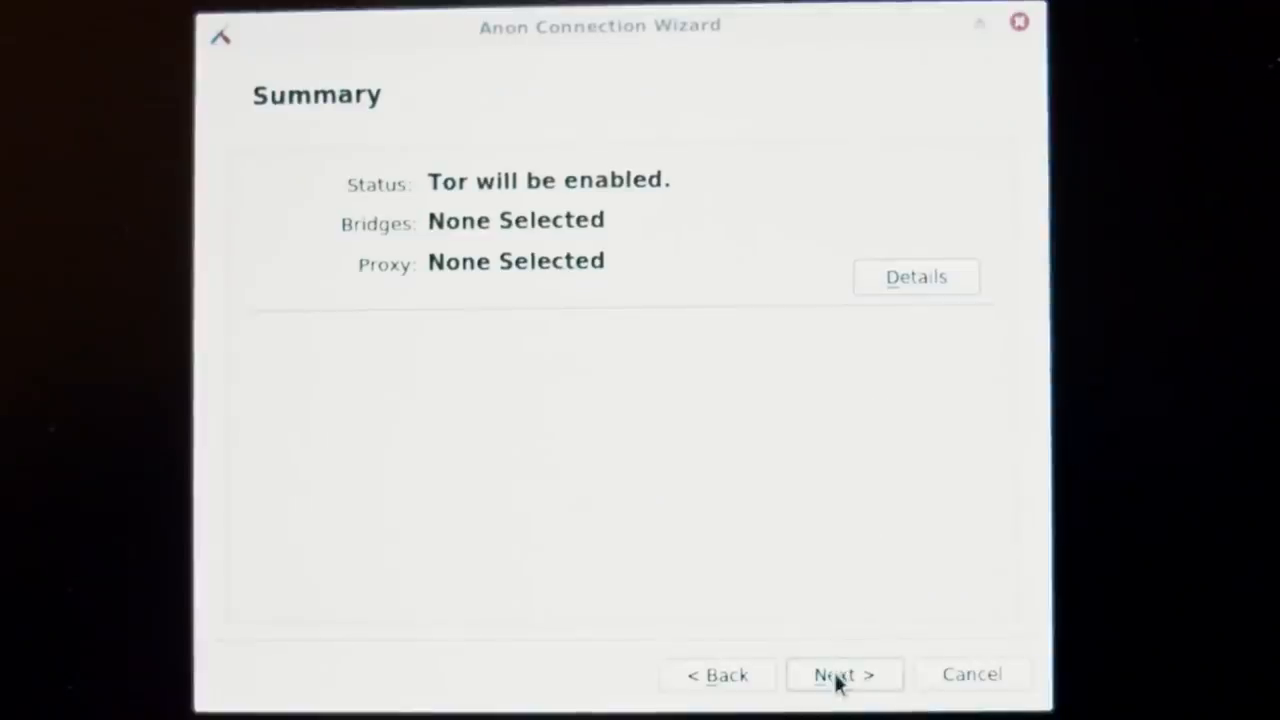
pyautogui.click(843, 674)
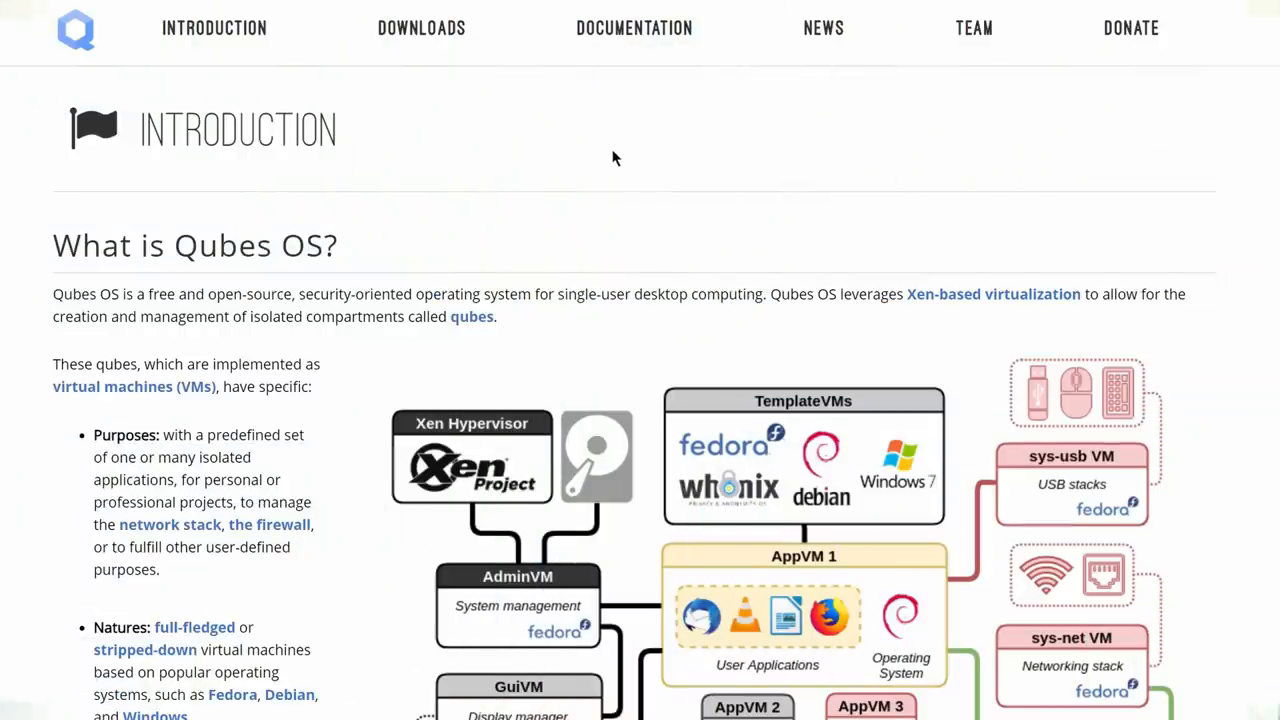
pyautogui.moveTo(1260, 211)
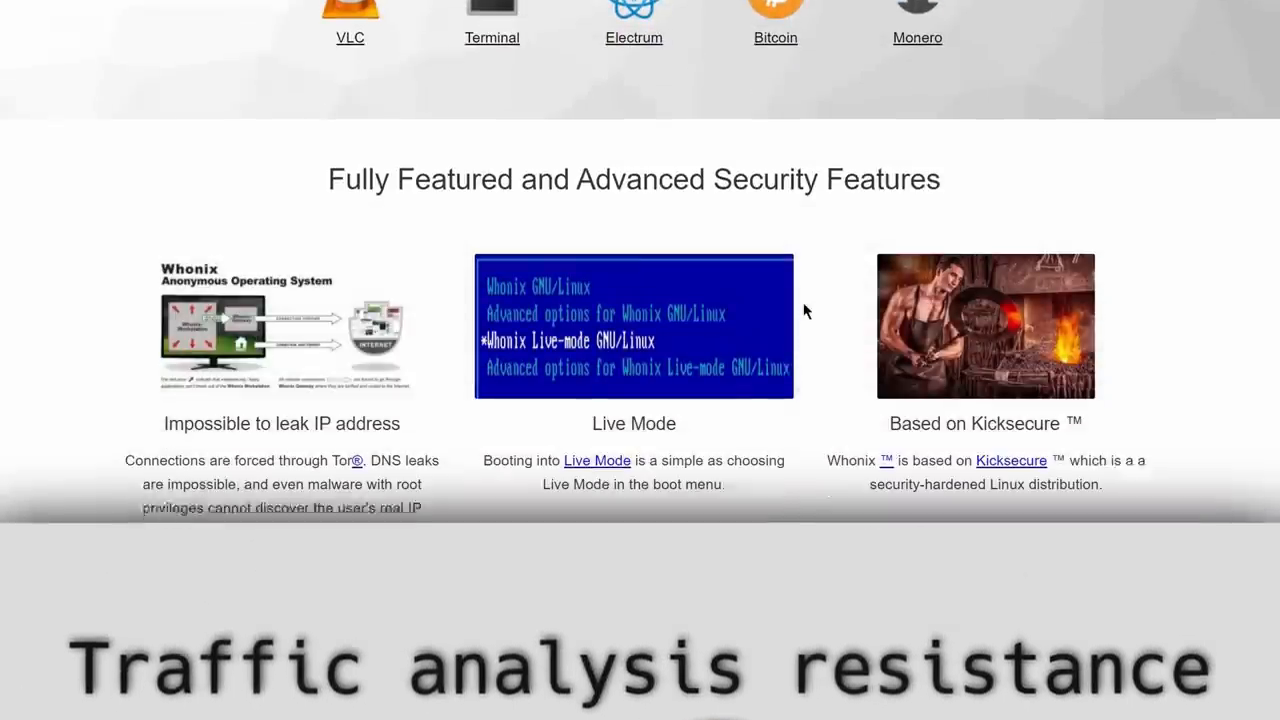
# Scroll the Whonix website down to the Fully Featured and Advanced Security Features section.
pyautogui.scroll(-3)
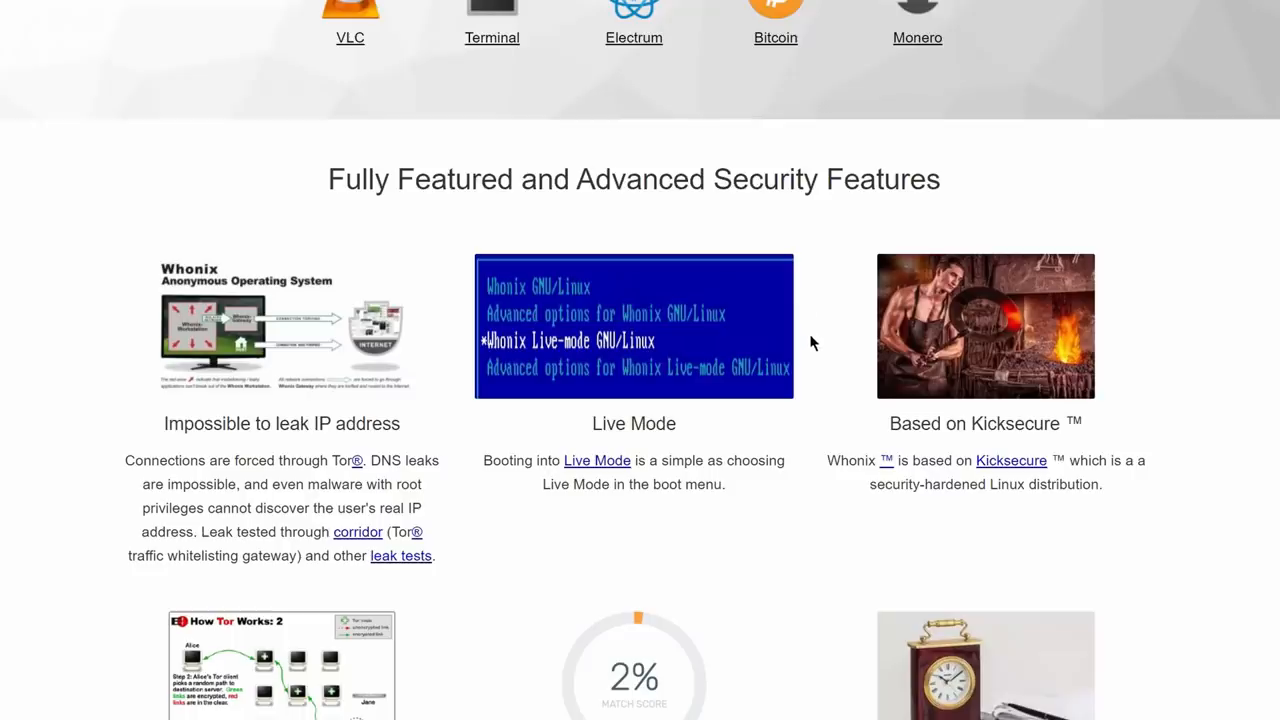
pyautogui.scroll(-3)
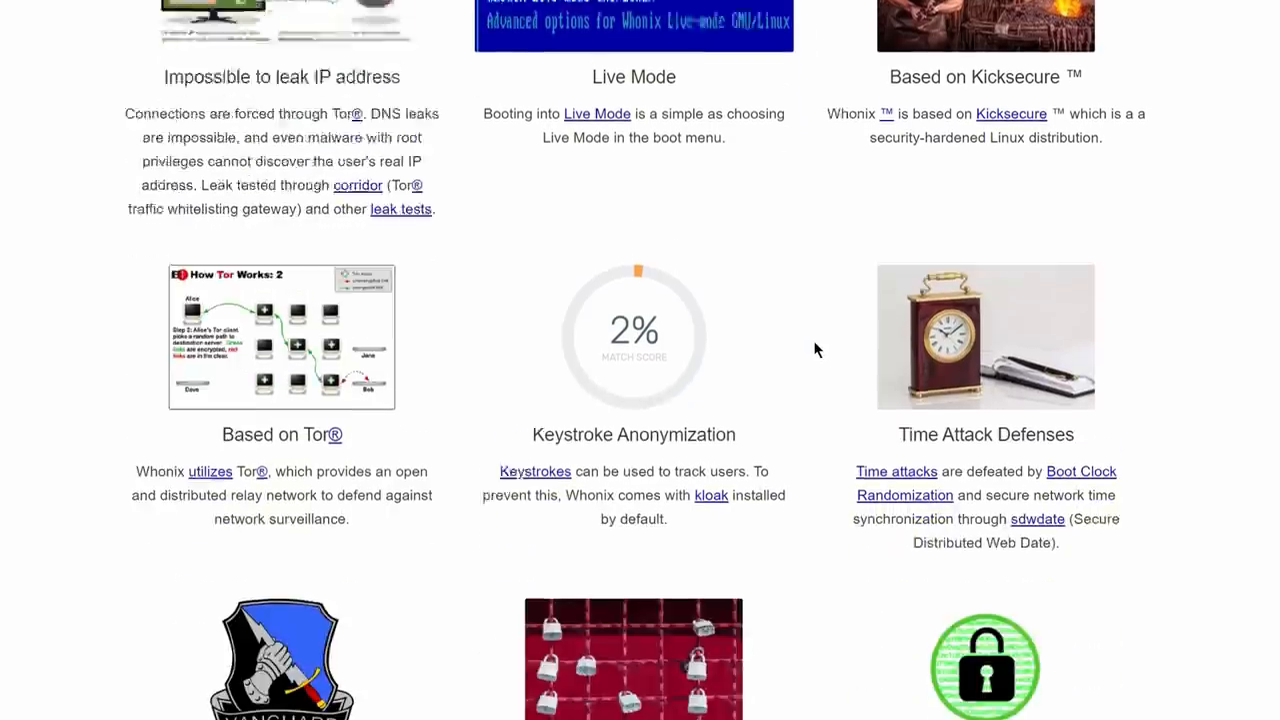
pyautogui.scroll(-3)
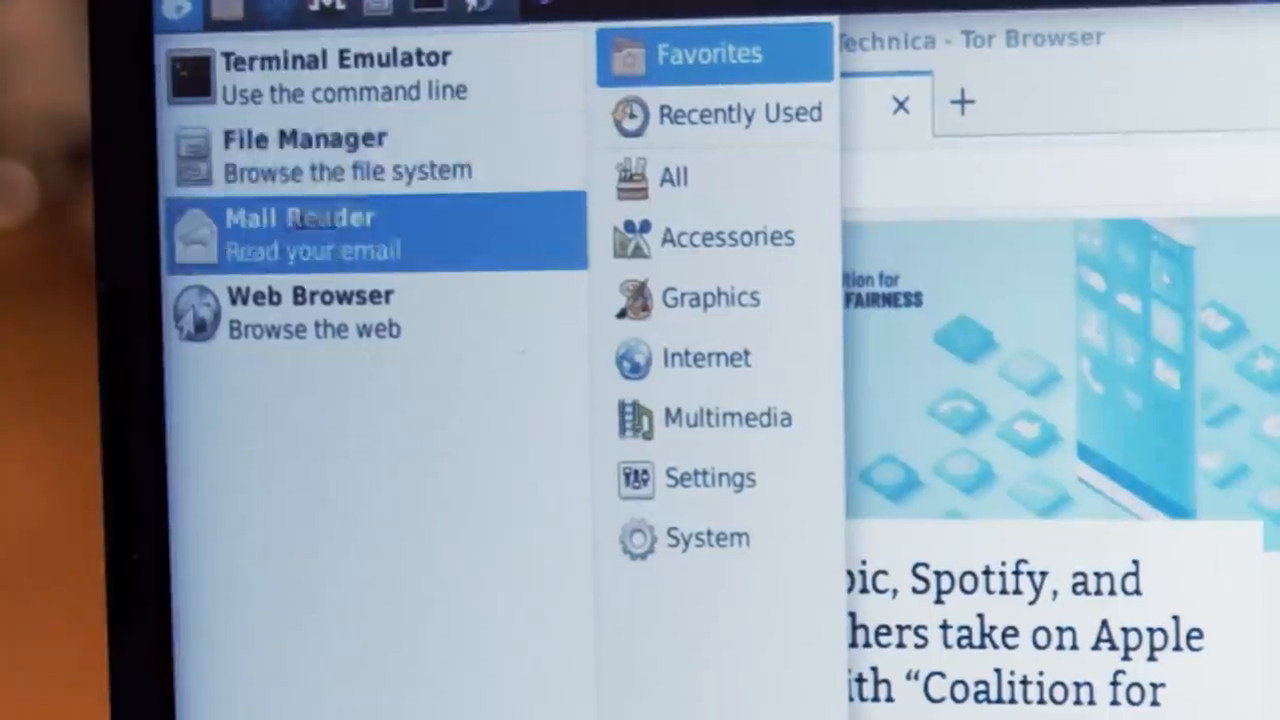
pyautogui.moveTo(370, 155)
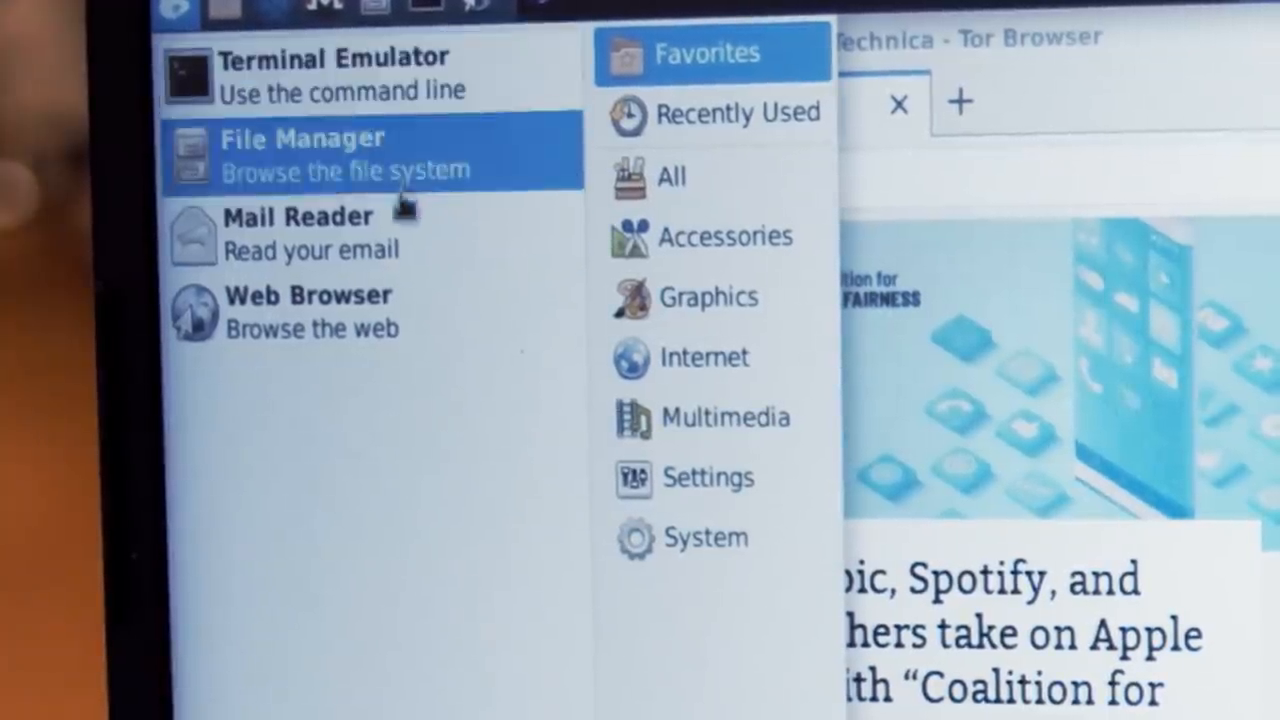
# Browse the Whonix menu's Internet applications, then start Whonix-Workstation-XFCE from VirtualBox Manager.
pyautogui.click(704, 357)
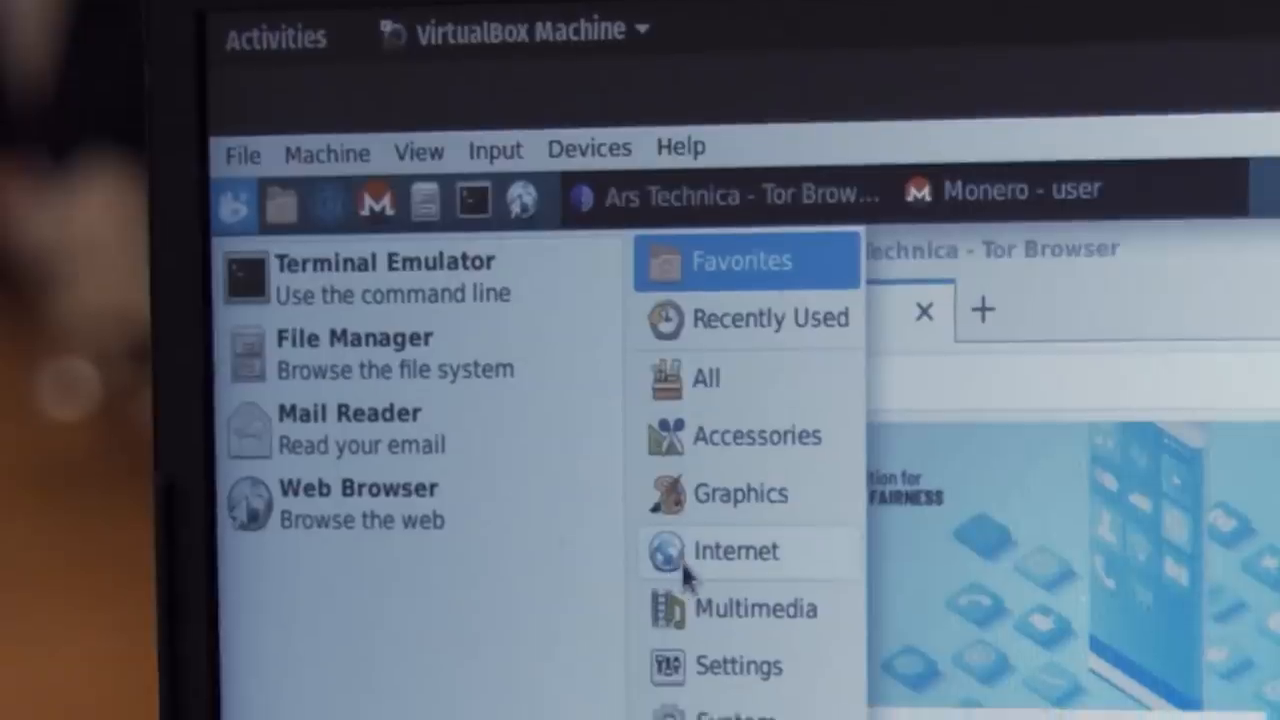
pyautogui.click(735, 550)
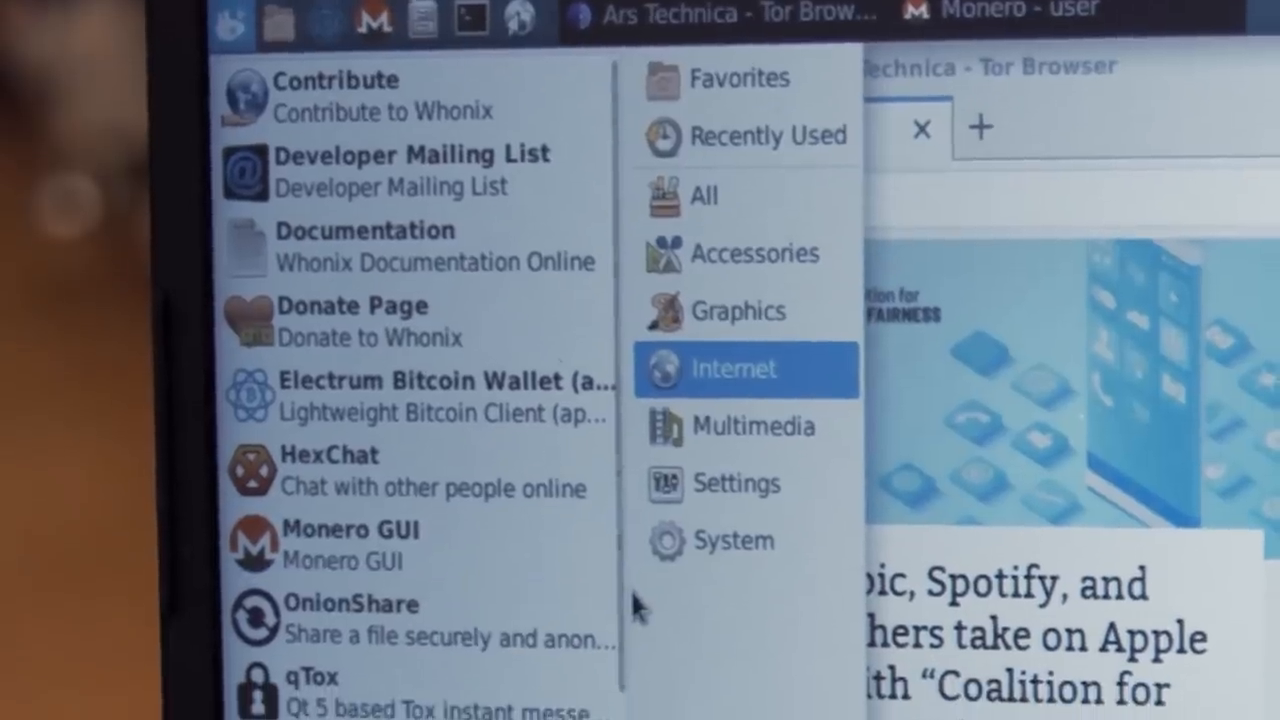
pyautogui.scroll(-3)
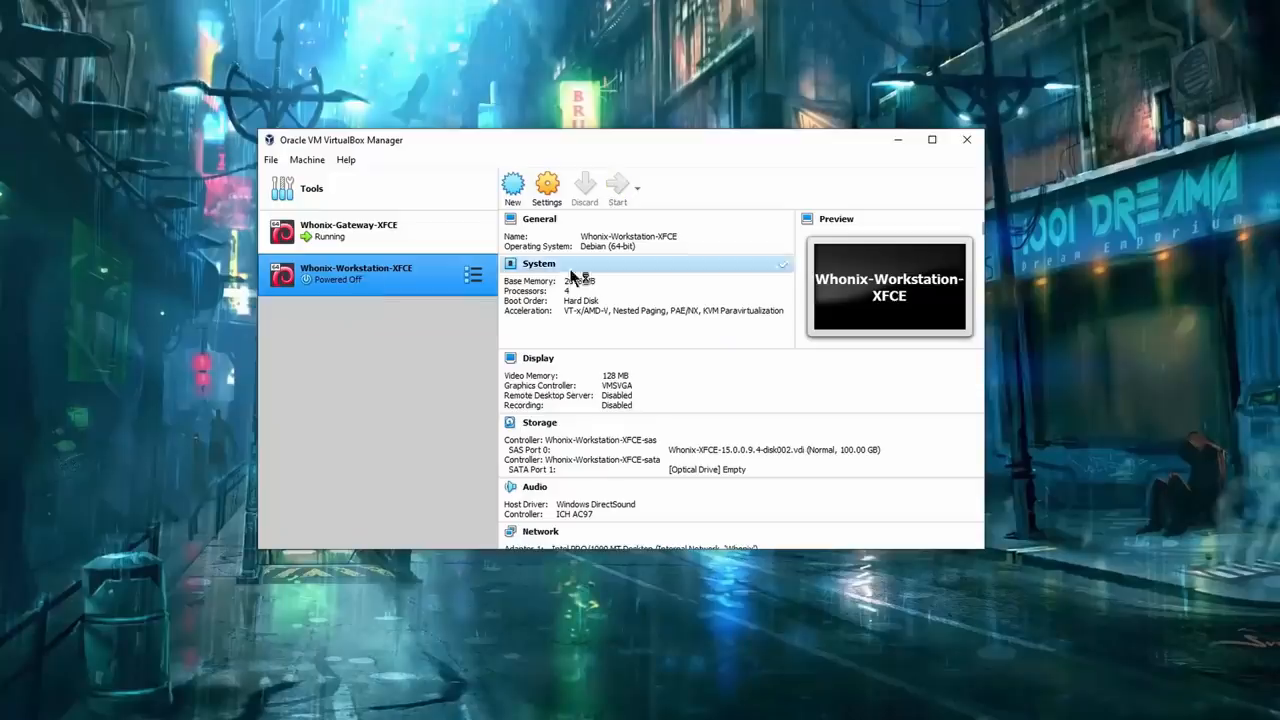
pyautogui.click(617, 185)
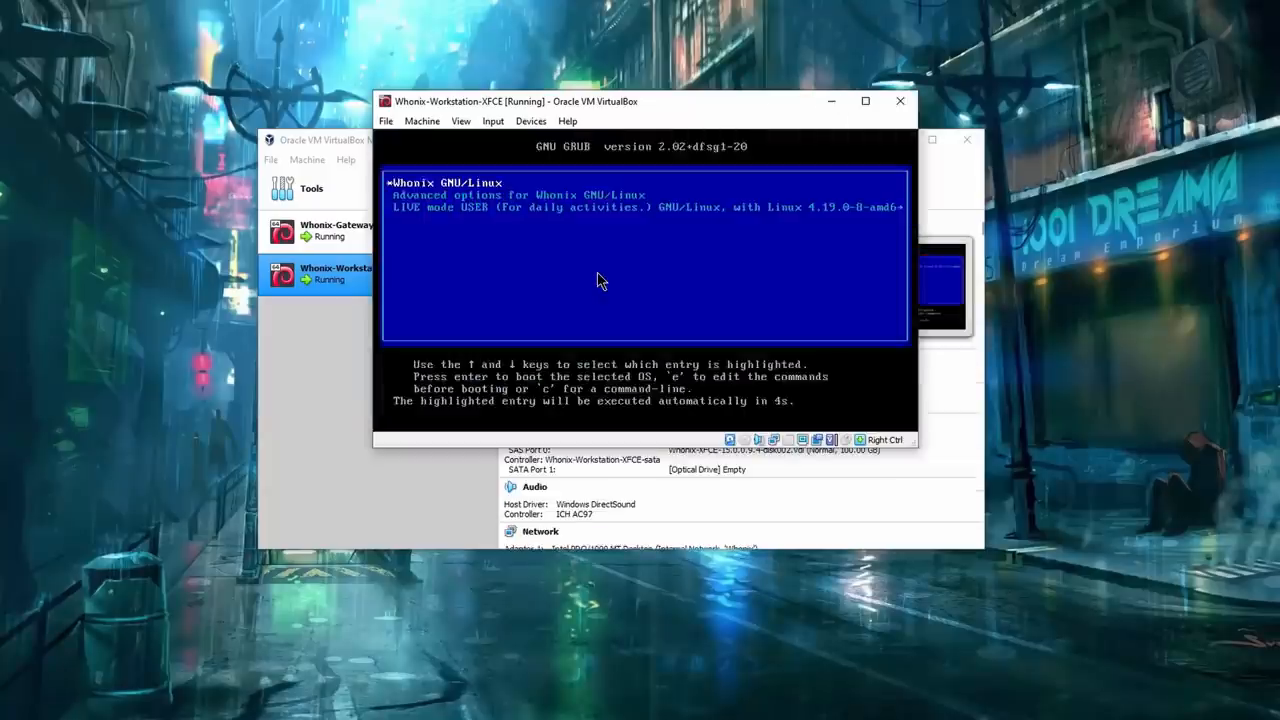